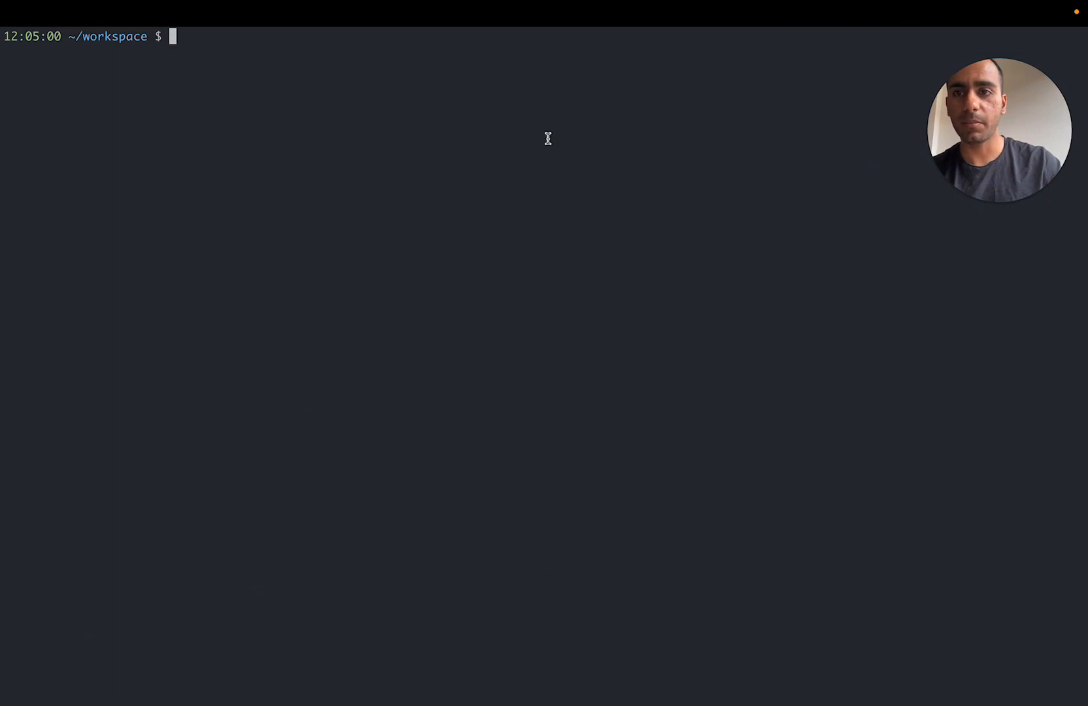
List the workspace with ll to see the lone hello.go file.
text(ll)
text(vim hello.go)
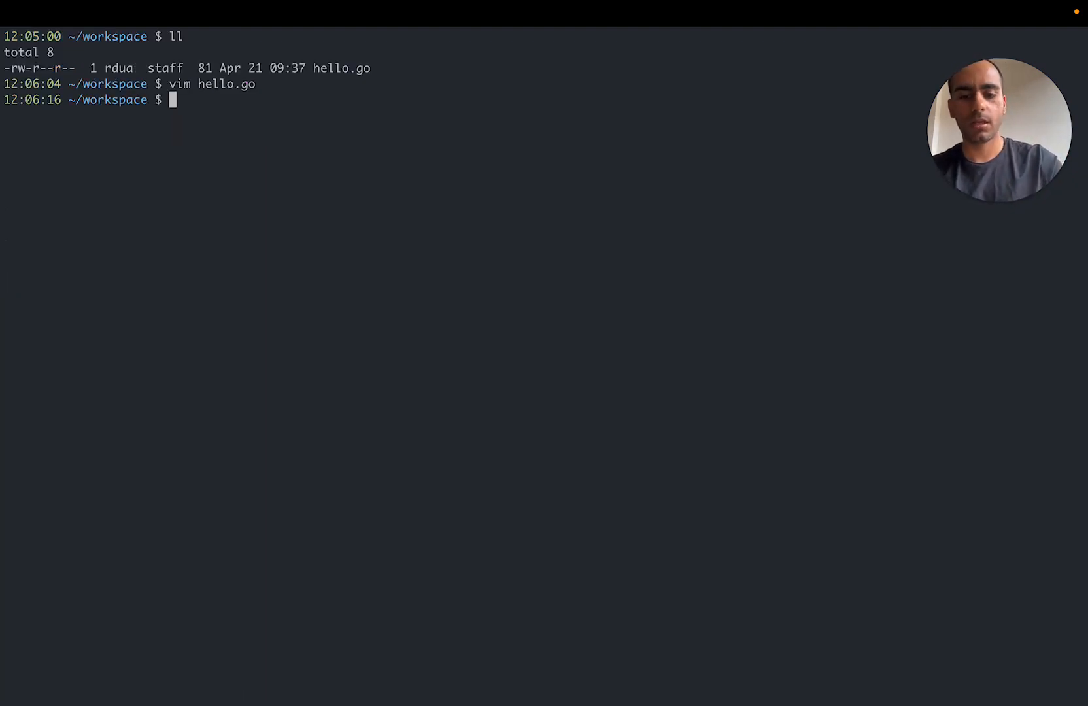
Open a new Dockerfile in vim with FROM scratch and a copy hello / line.
text(vim Dockerfile)
text(FROM)
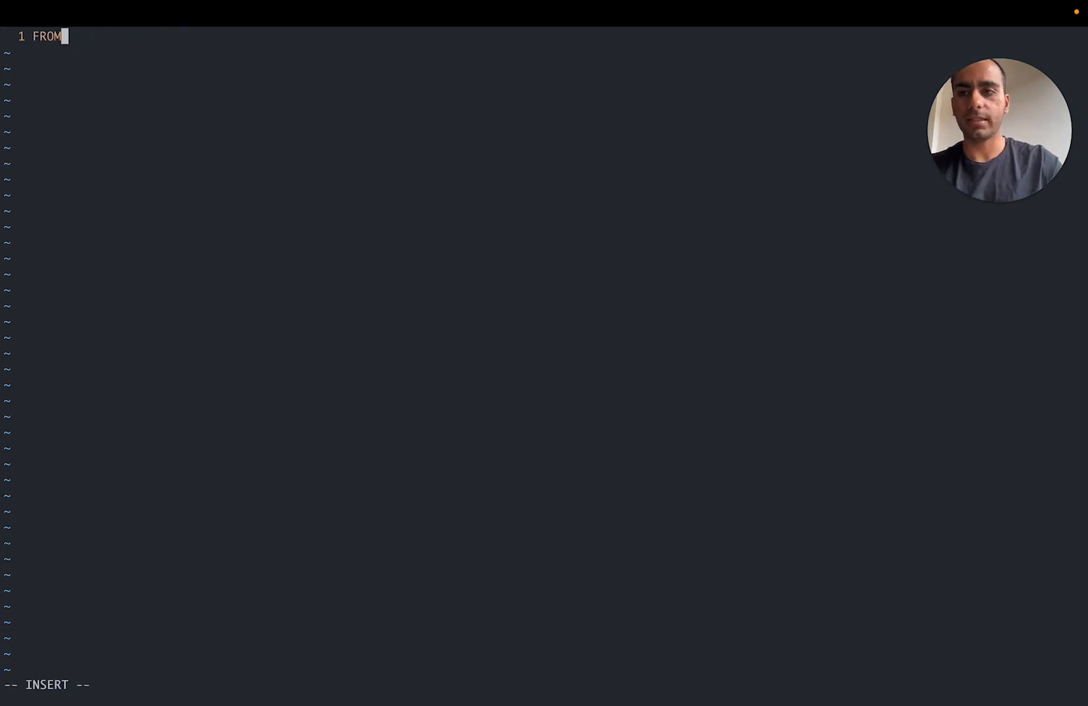
text(scratch)
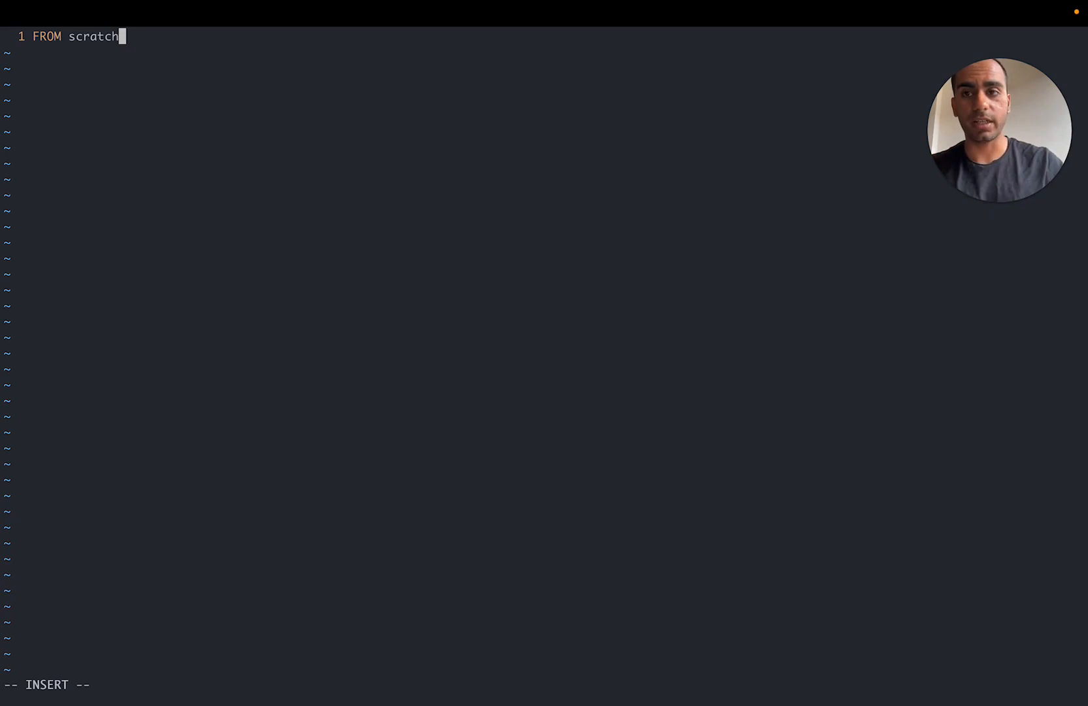
key(Enter)
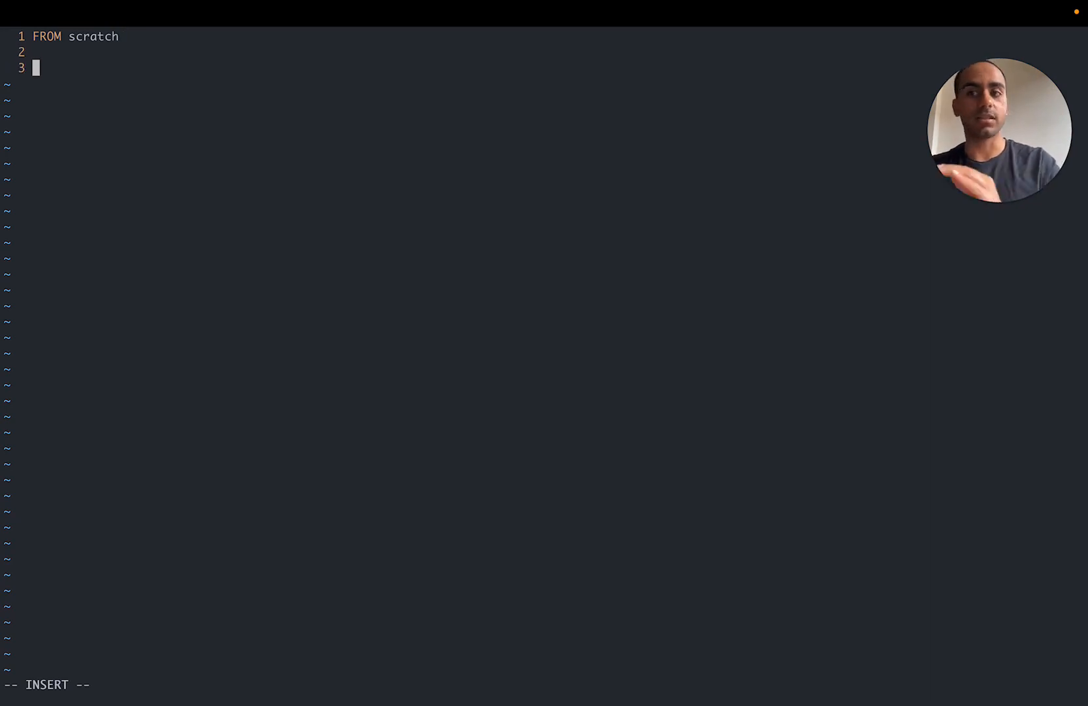
text(copy hello /)
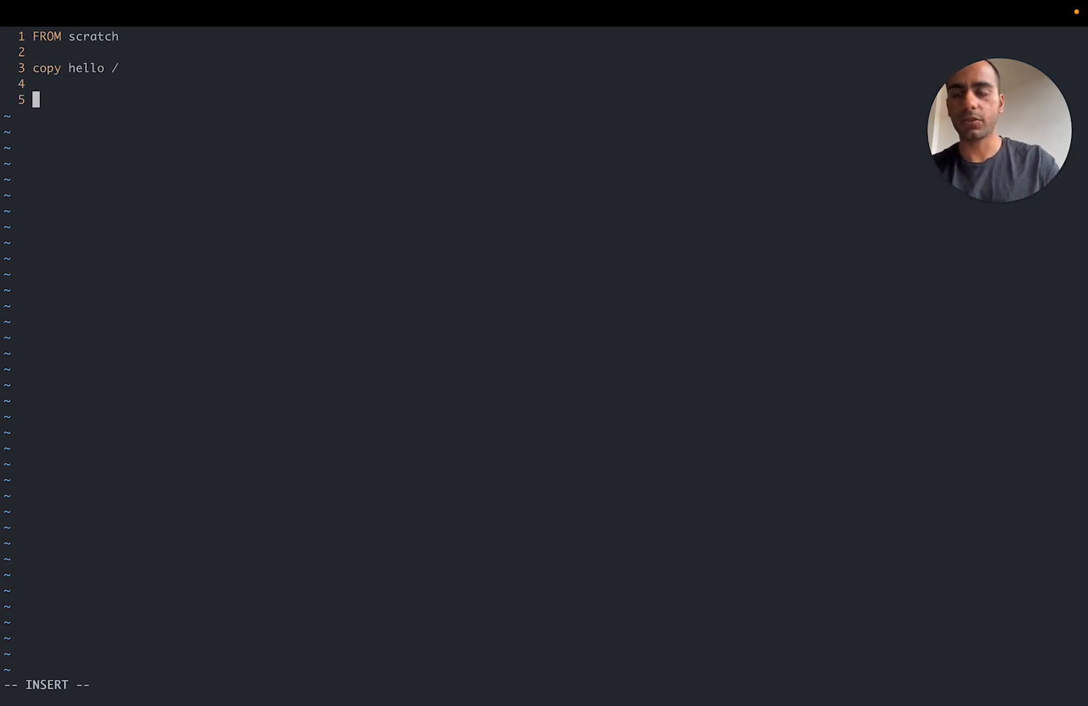
Add cmd ["/hello"] to the Dockerfile and save it.
text(cmd [")
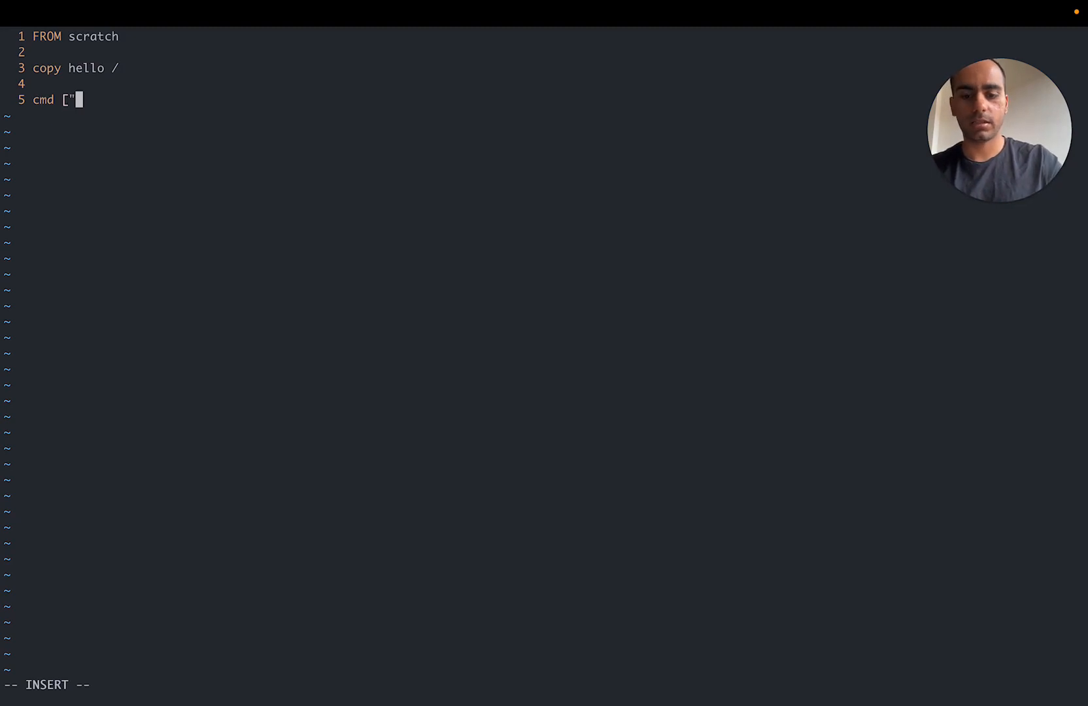
text(/hello)
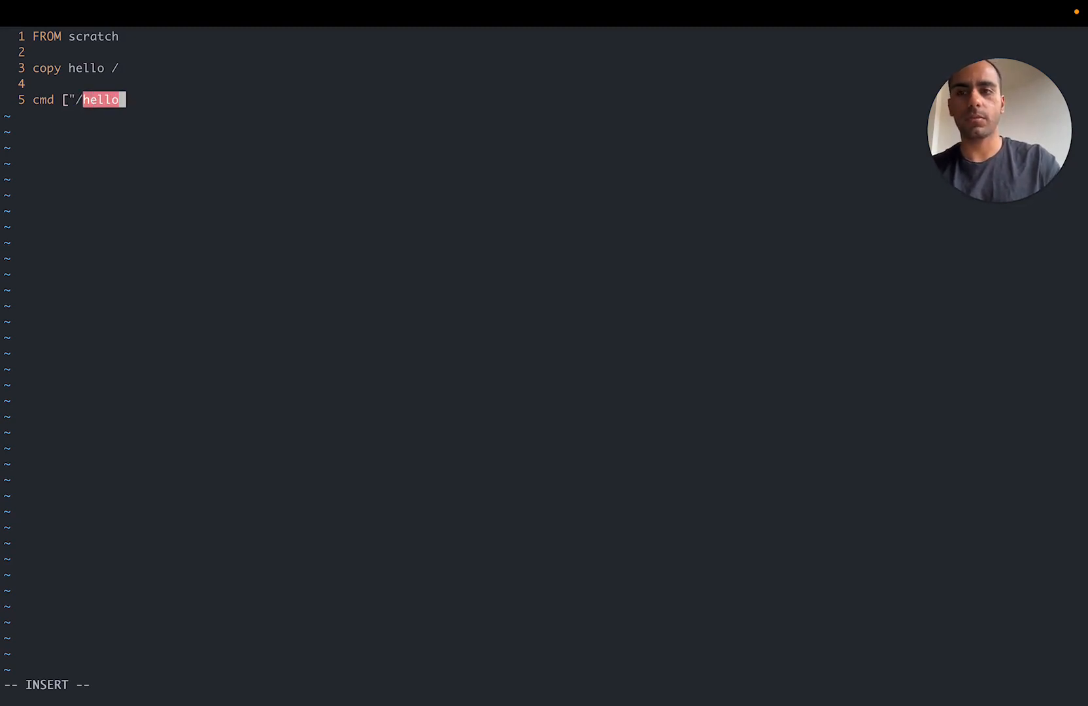
key(Escape)
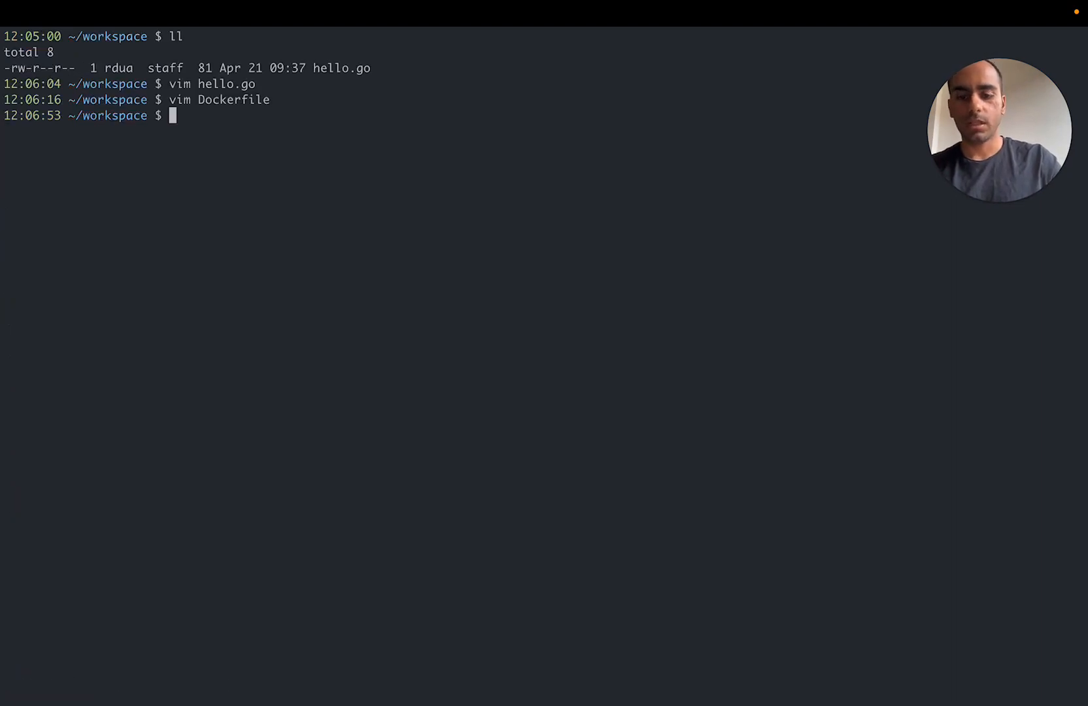
Export GOOS=linux GOARCH=amd64, run go build hello.go, and list the hello binary.
text(export GOOS=linux GOARCH=amd64)
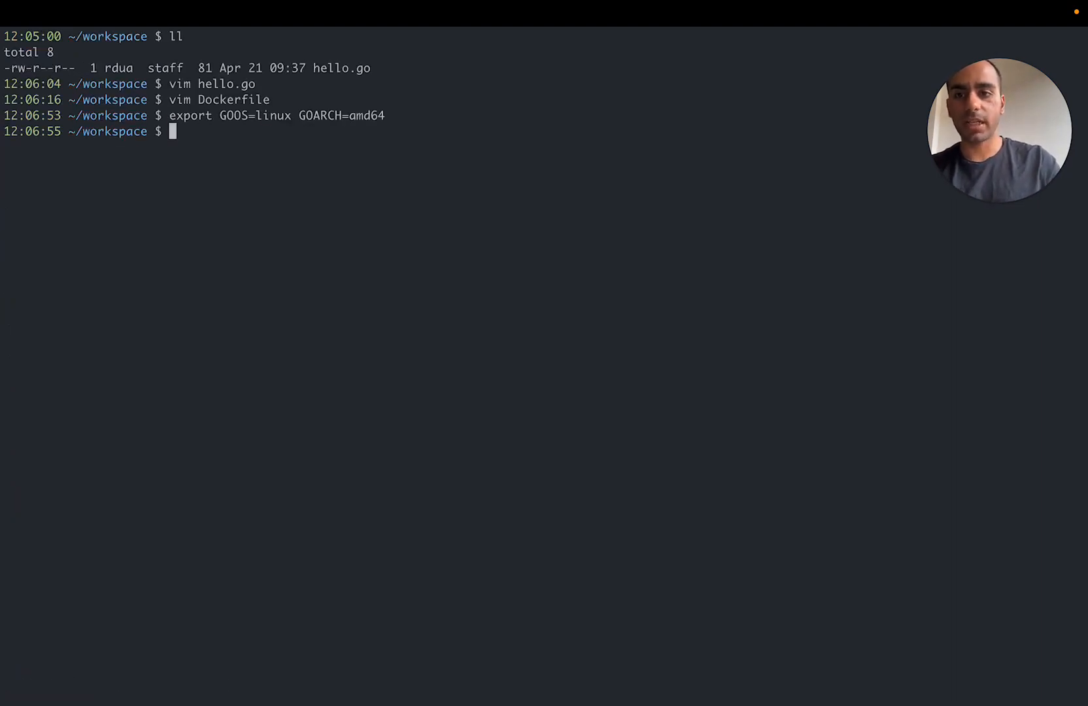
text(go build)
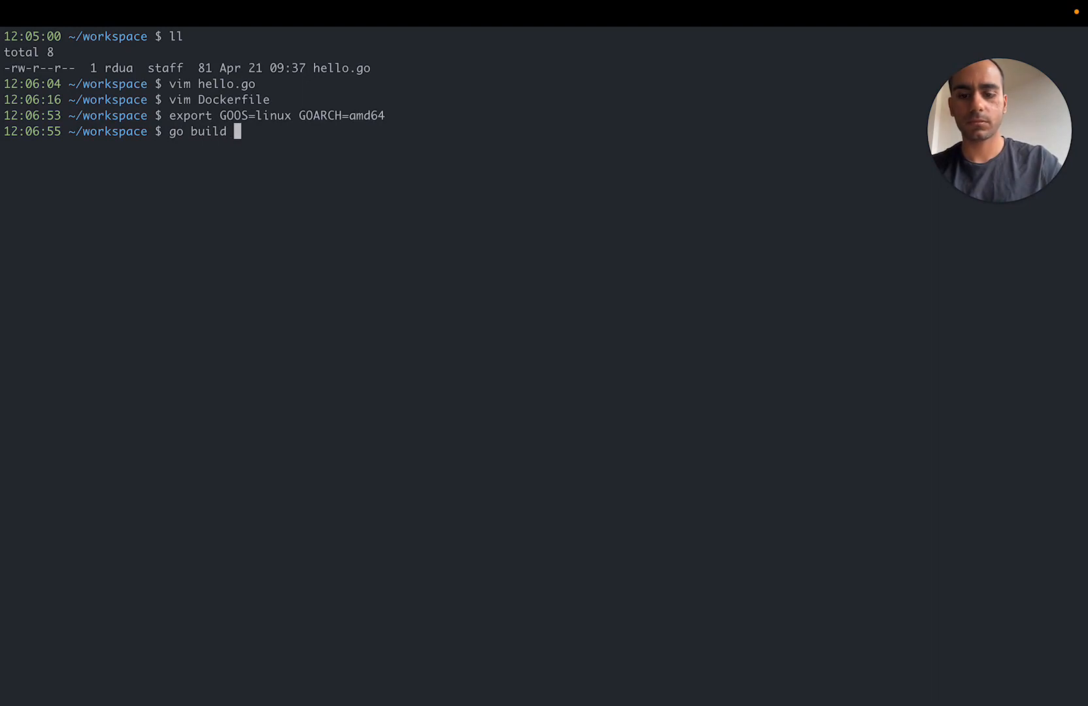
text(hello.go)
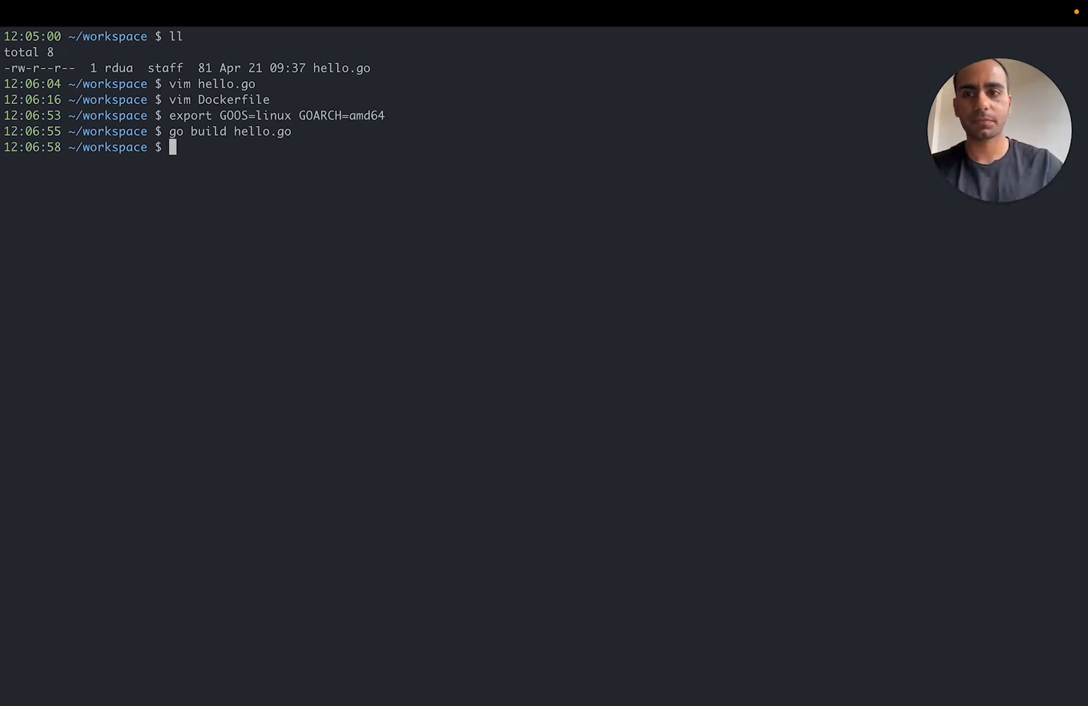
text(ll)
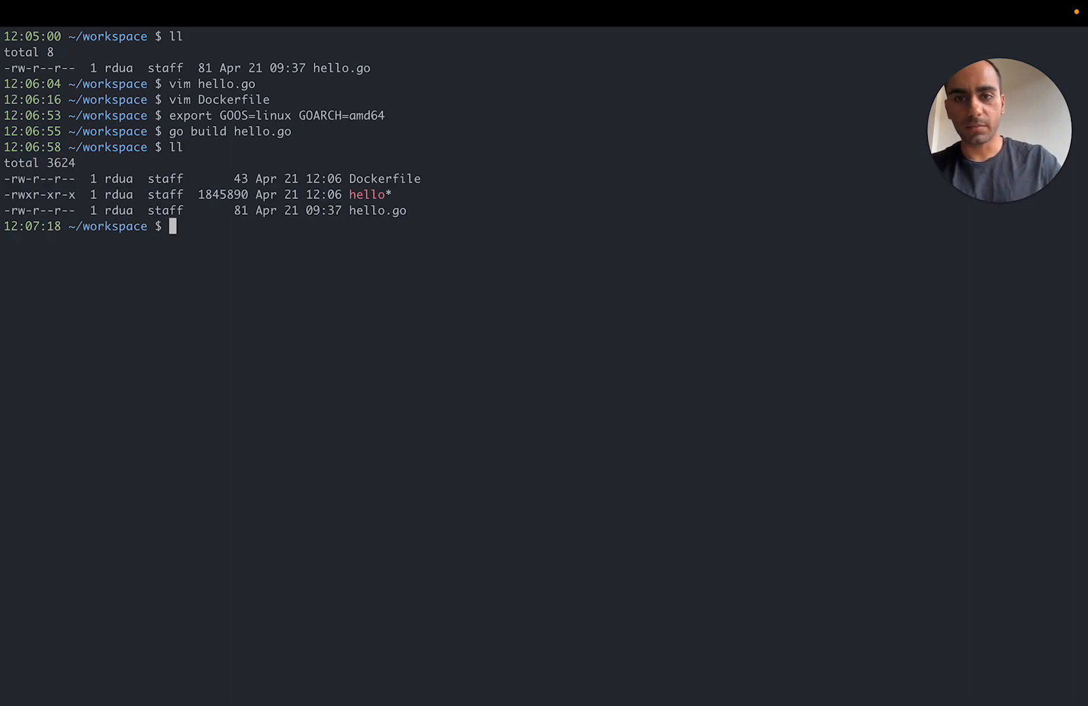
Run docker build . --tag hello on the workspace.
text(docker)
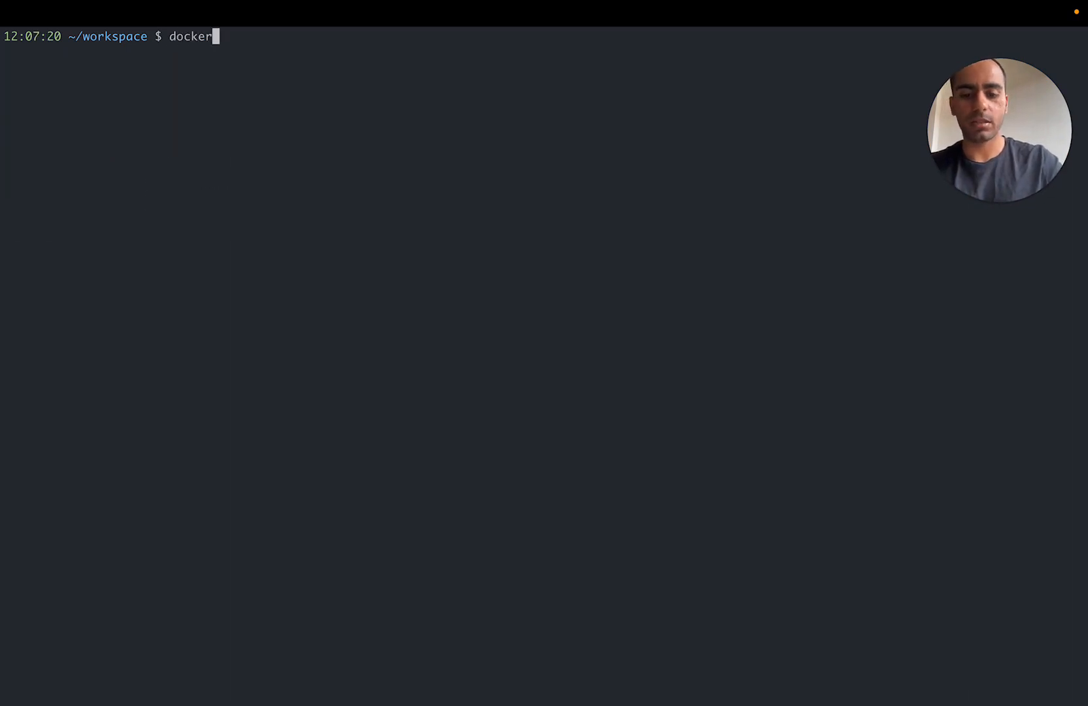
text(build .)
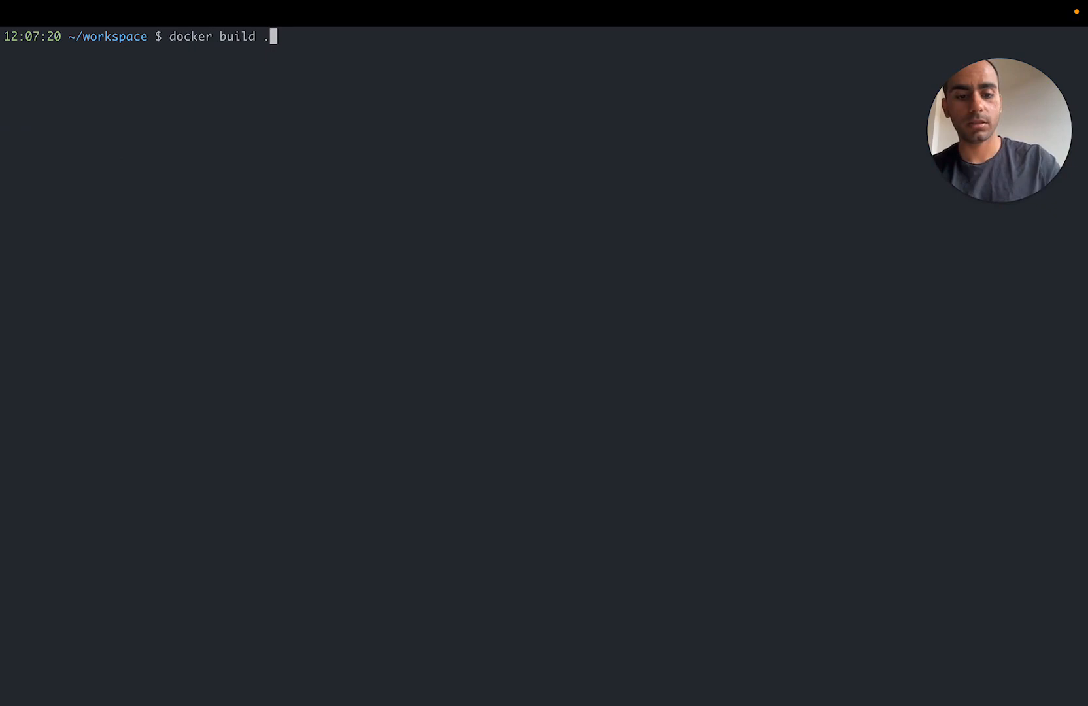
text(--tag hello)
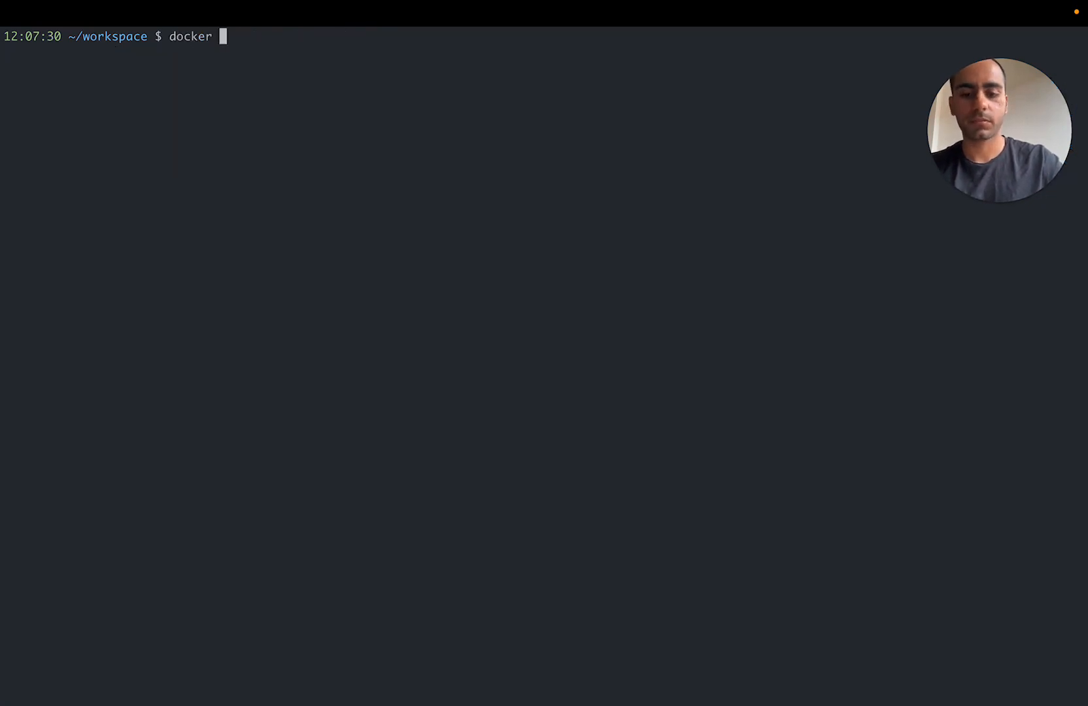
Run docker images to see hello:latest at 1.85MB.
text(images)
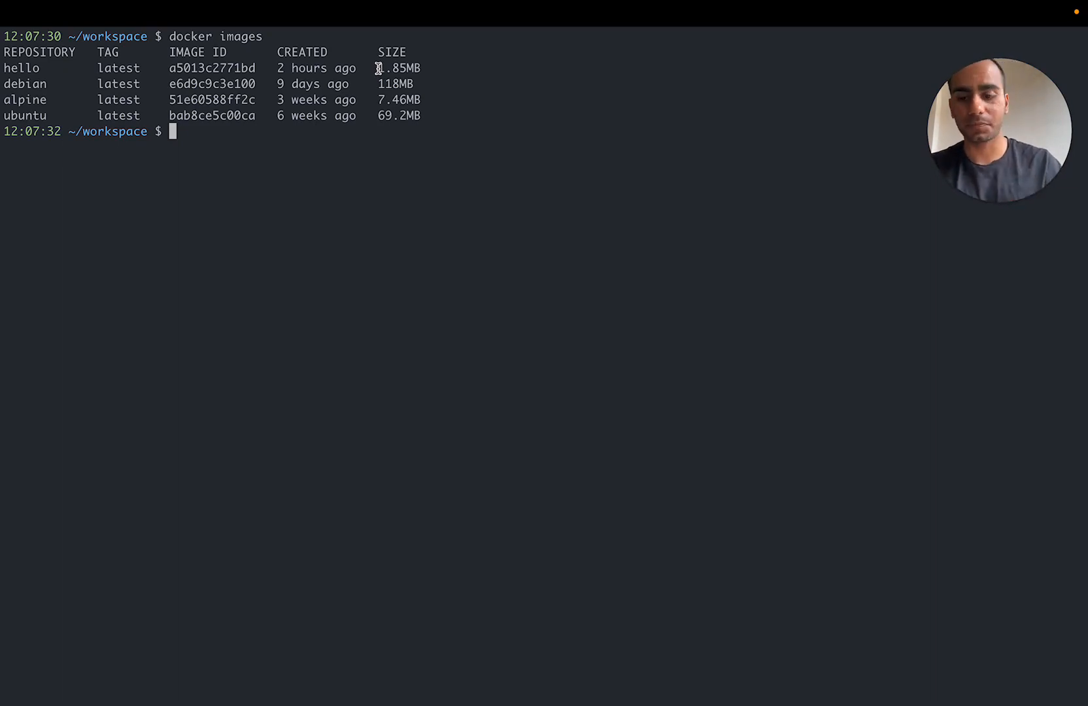
Run docker run --rm hello to print Hello world!
text(docker run)
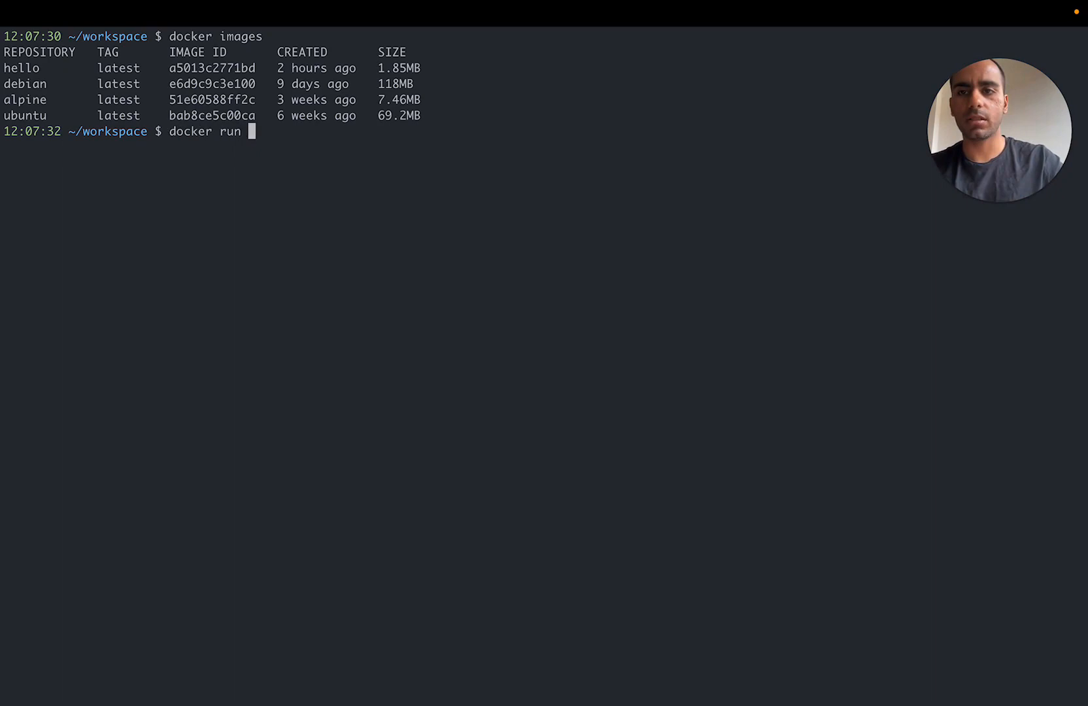
text(--rm)
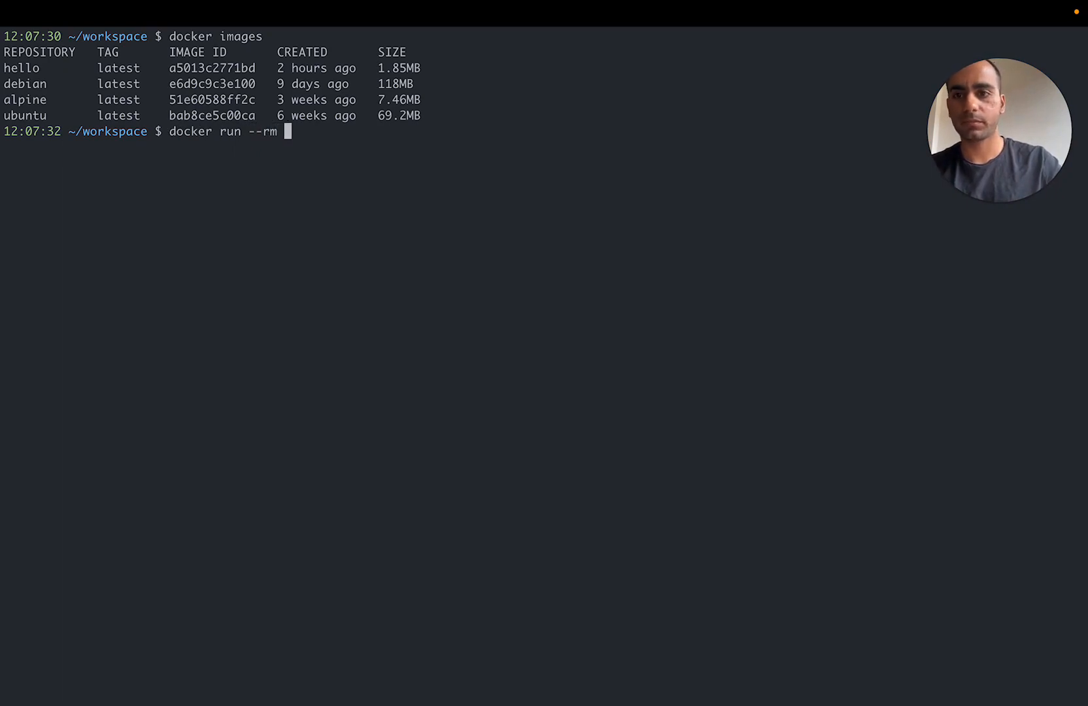
text(hello)
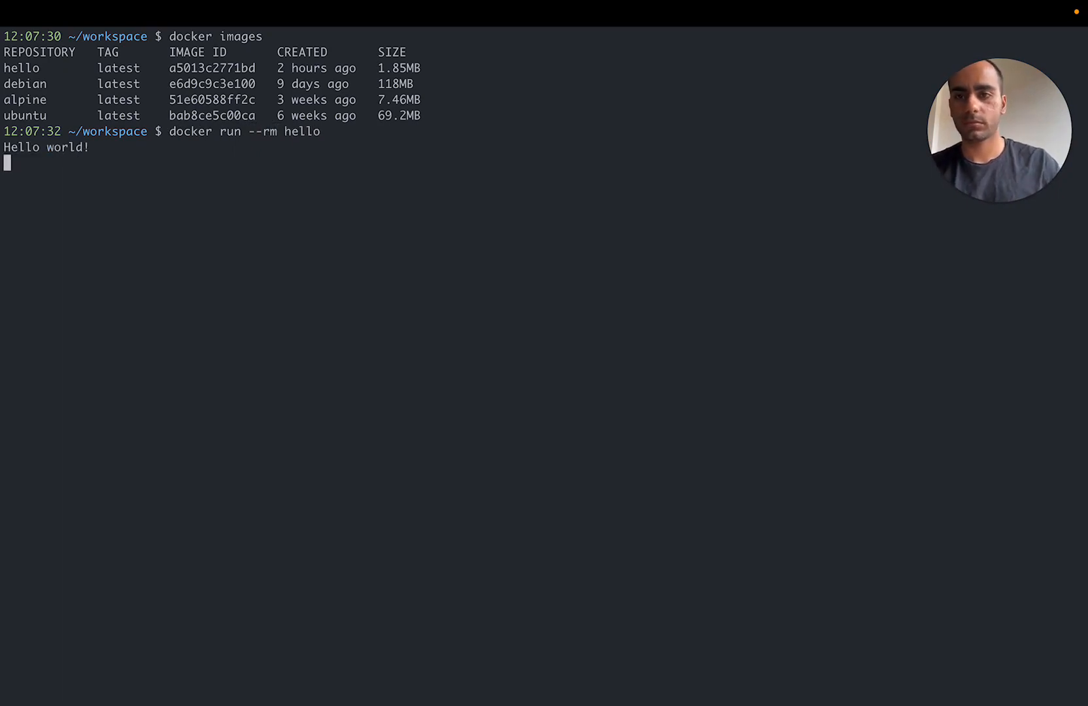